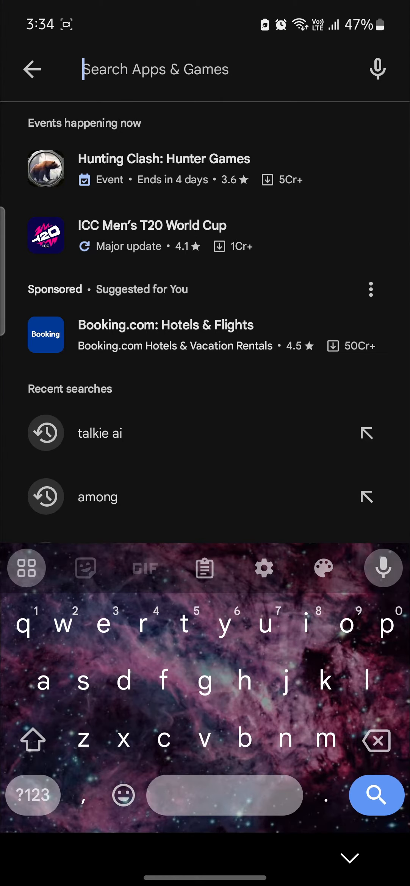
Rerun the 'talkie ai' search, reach the Talkie: AI Character Chat listing and start its install
left_click(100, 433)
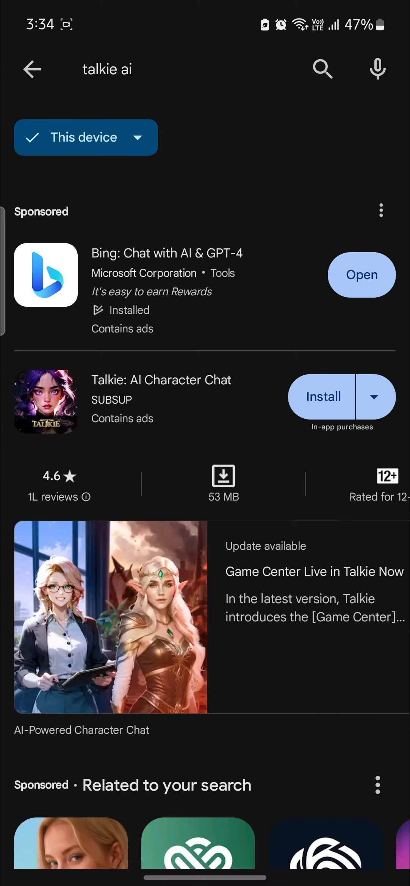
left_click(160, 379)
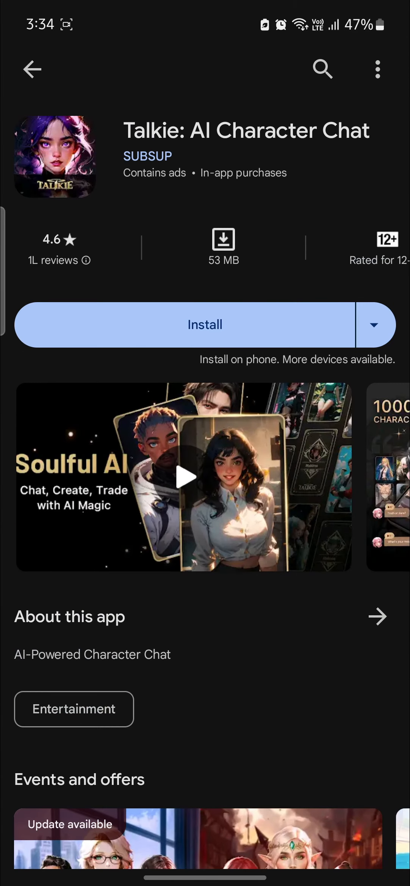
left_click(205, 324)
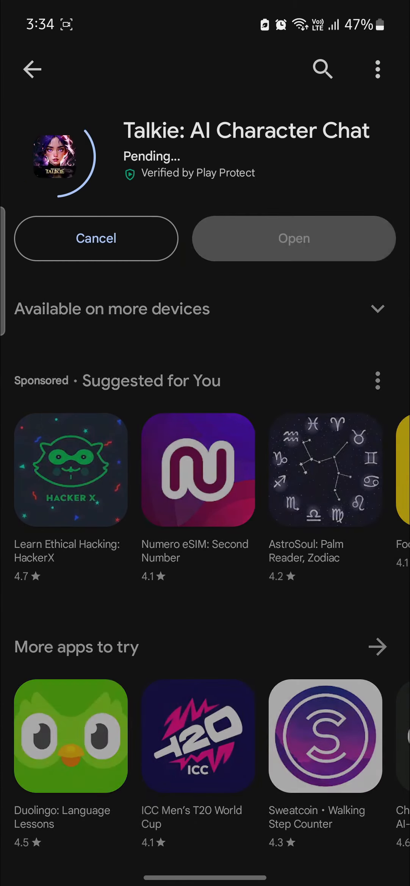